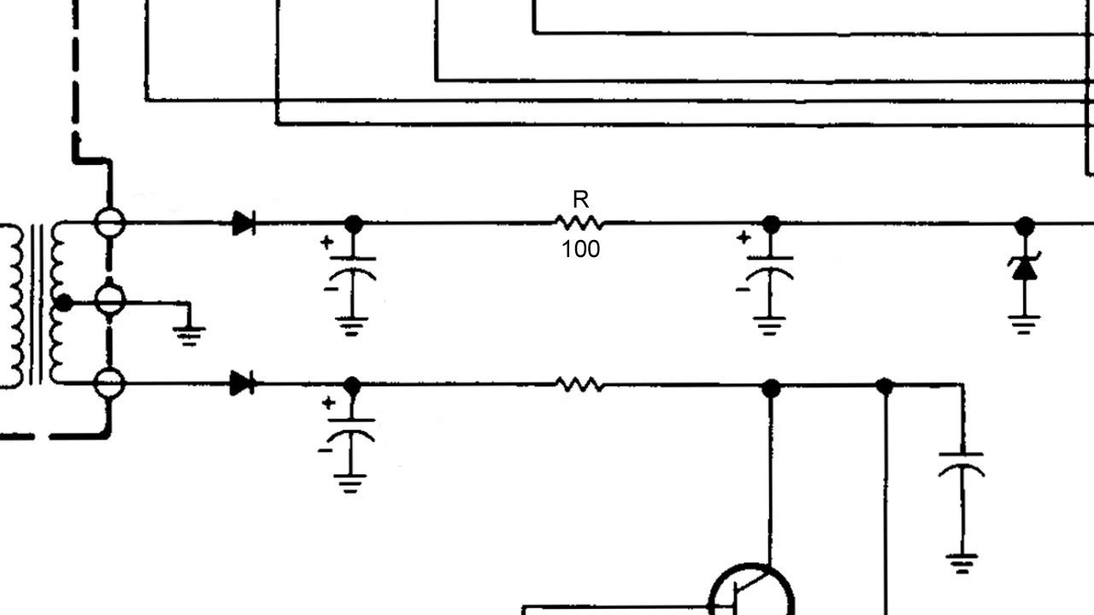
# - Place a red X on the supply wire just after the 100-ohm resistor R, before the capacitor
pyautogui.click(674, 224)
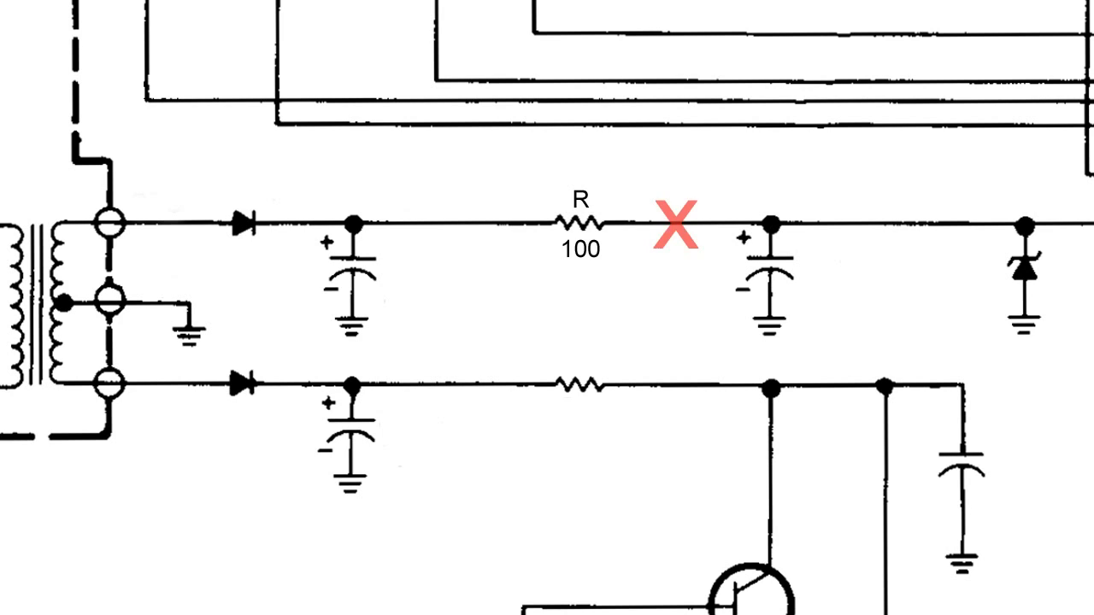